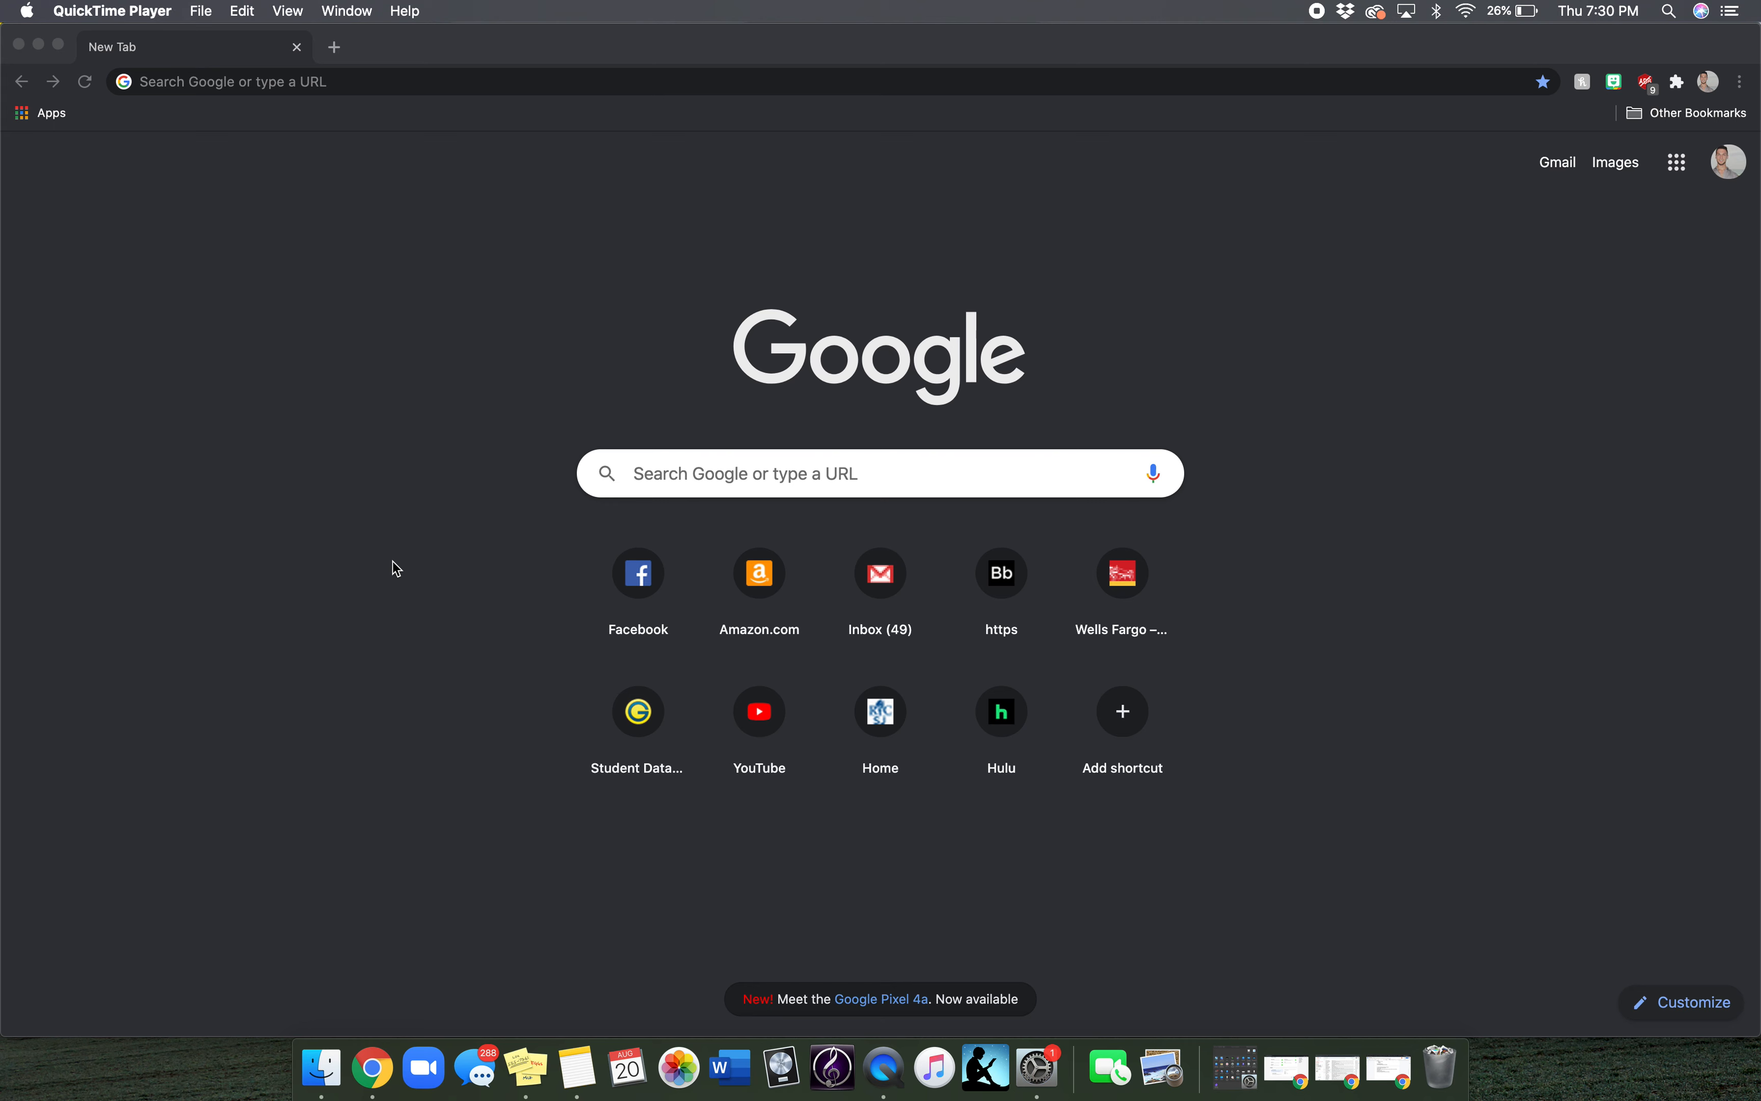
{"action": "left_click", "coordinate": [449, 81]}
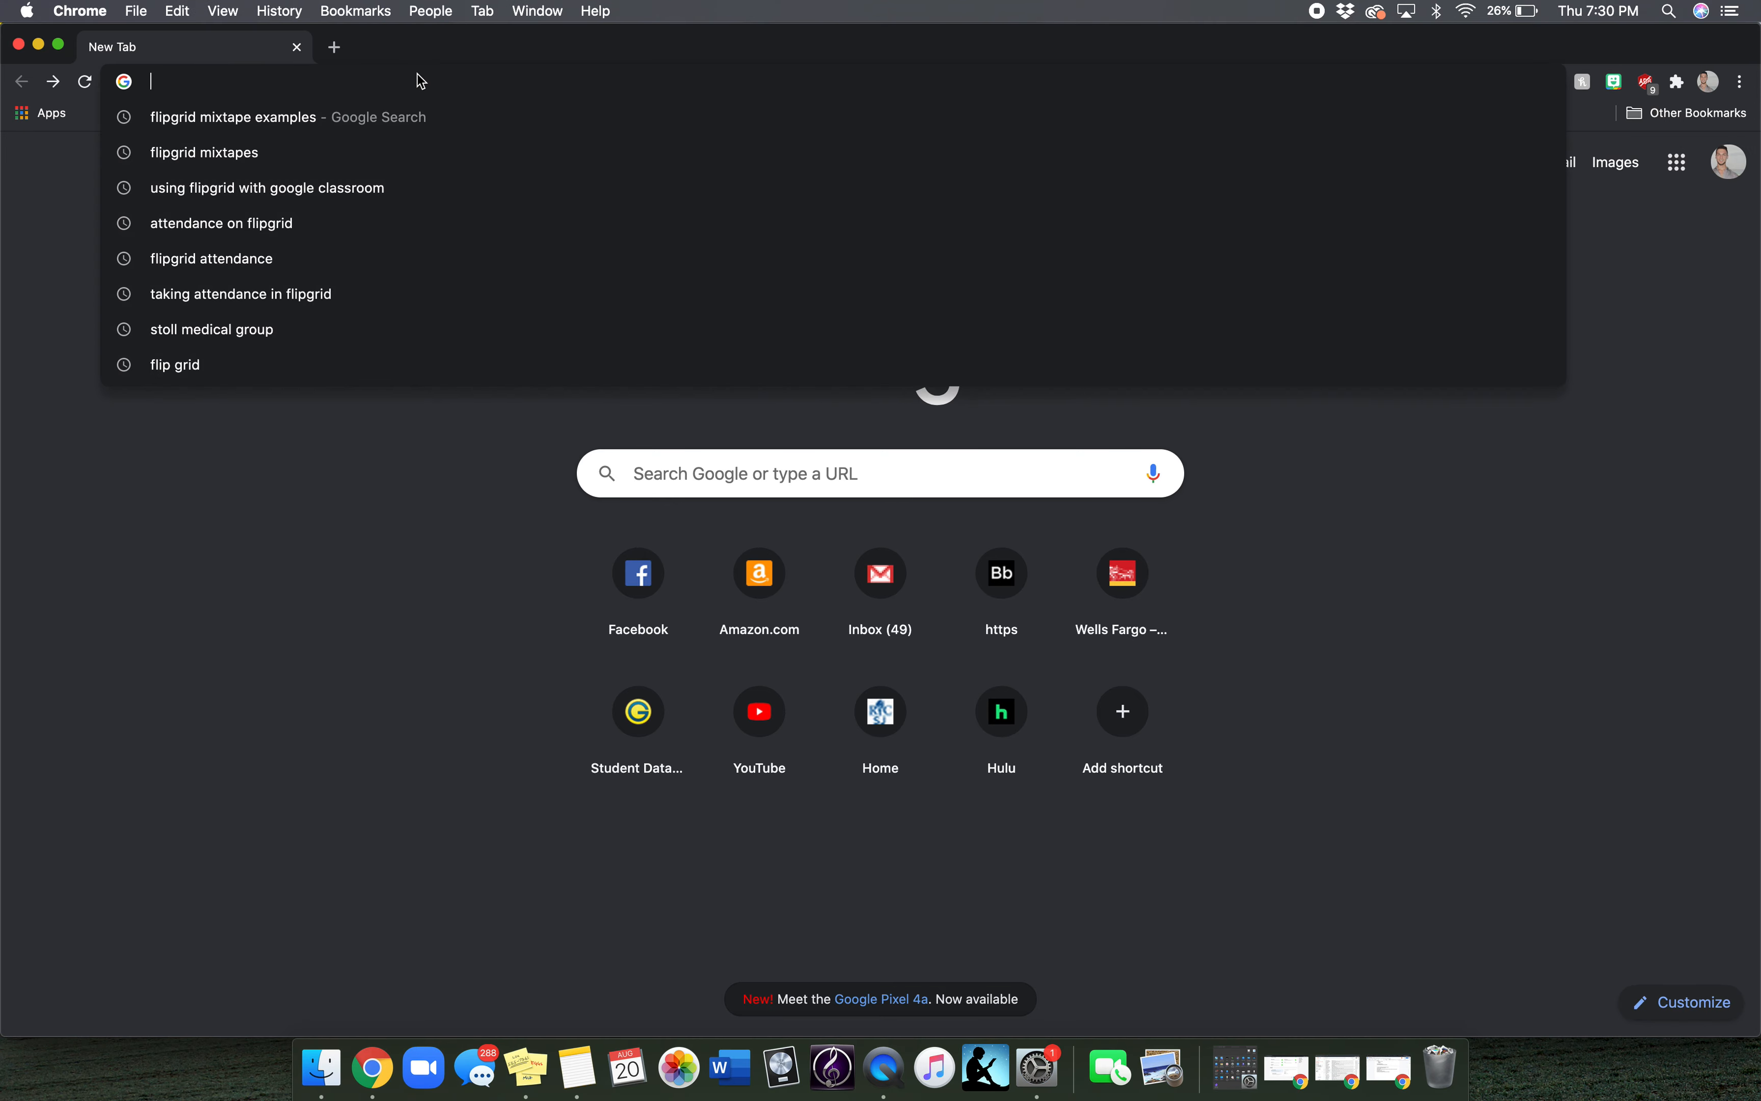
{"action": "type", "text": "https://flipgrid.com/57ffba57"}
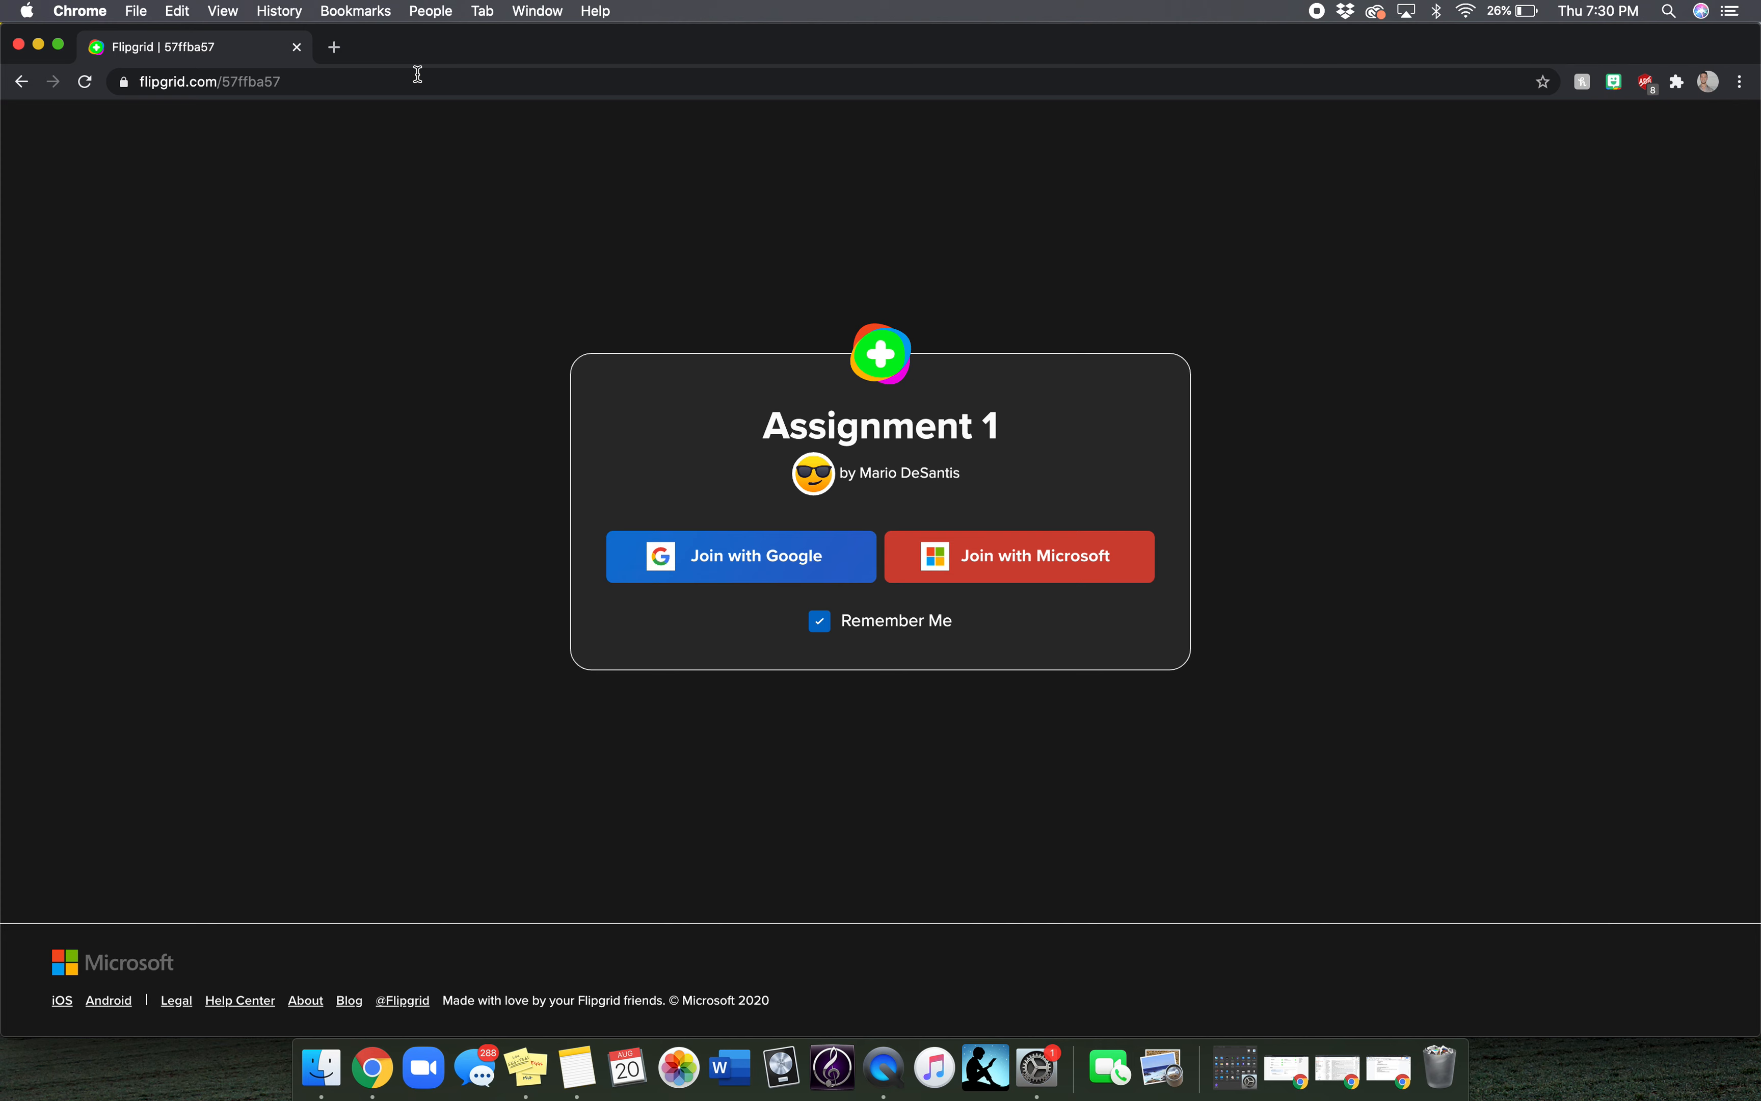
{"action": "mouse_move", "coordinate": [698, 433]}
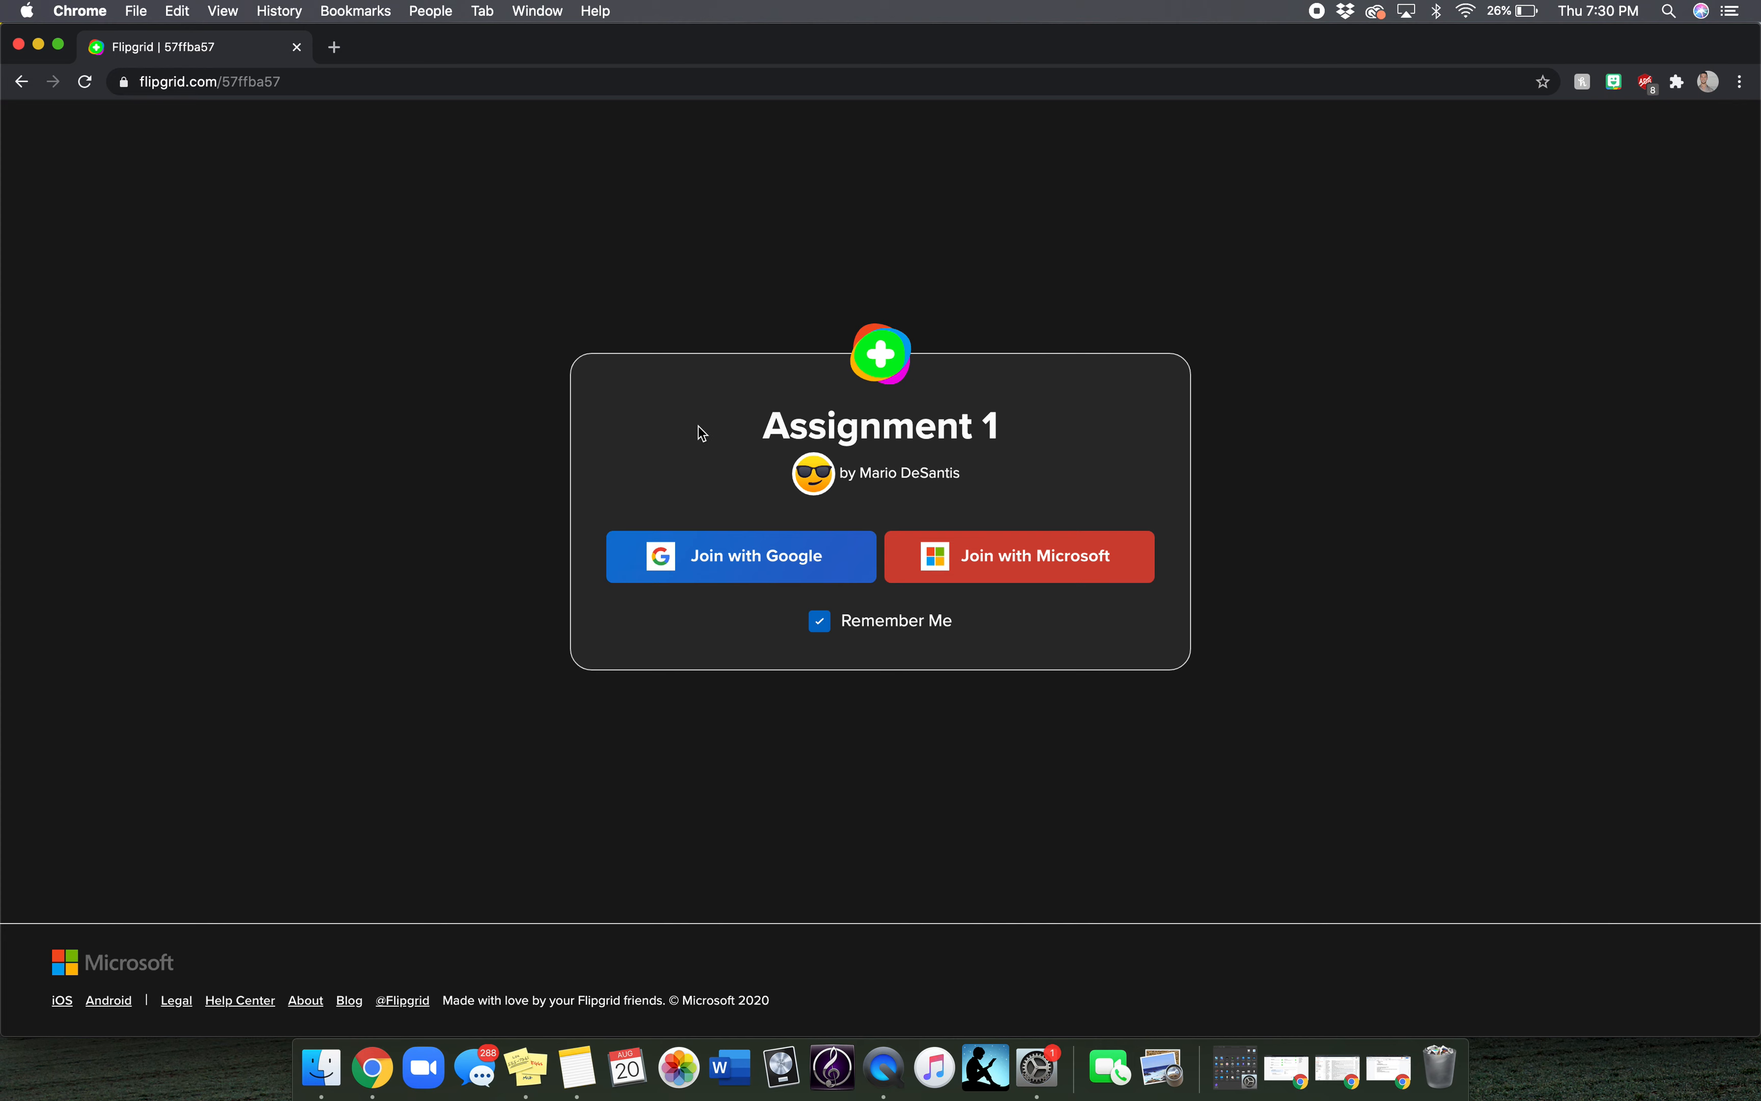
{"action": "mouse_move", "coordinate": [713, 556]}
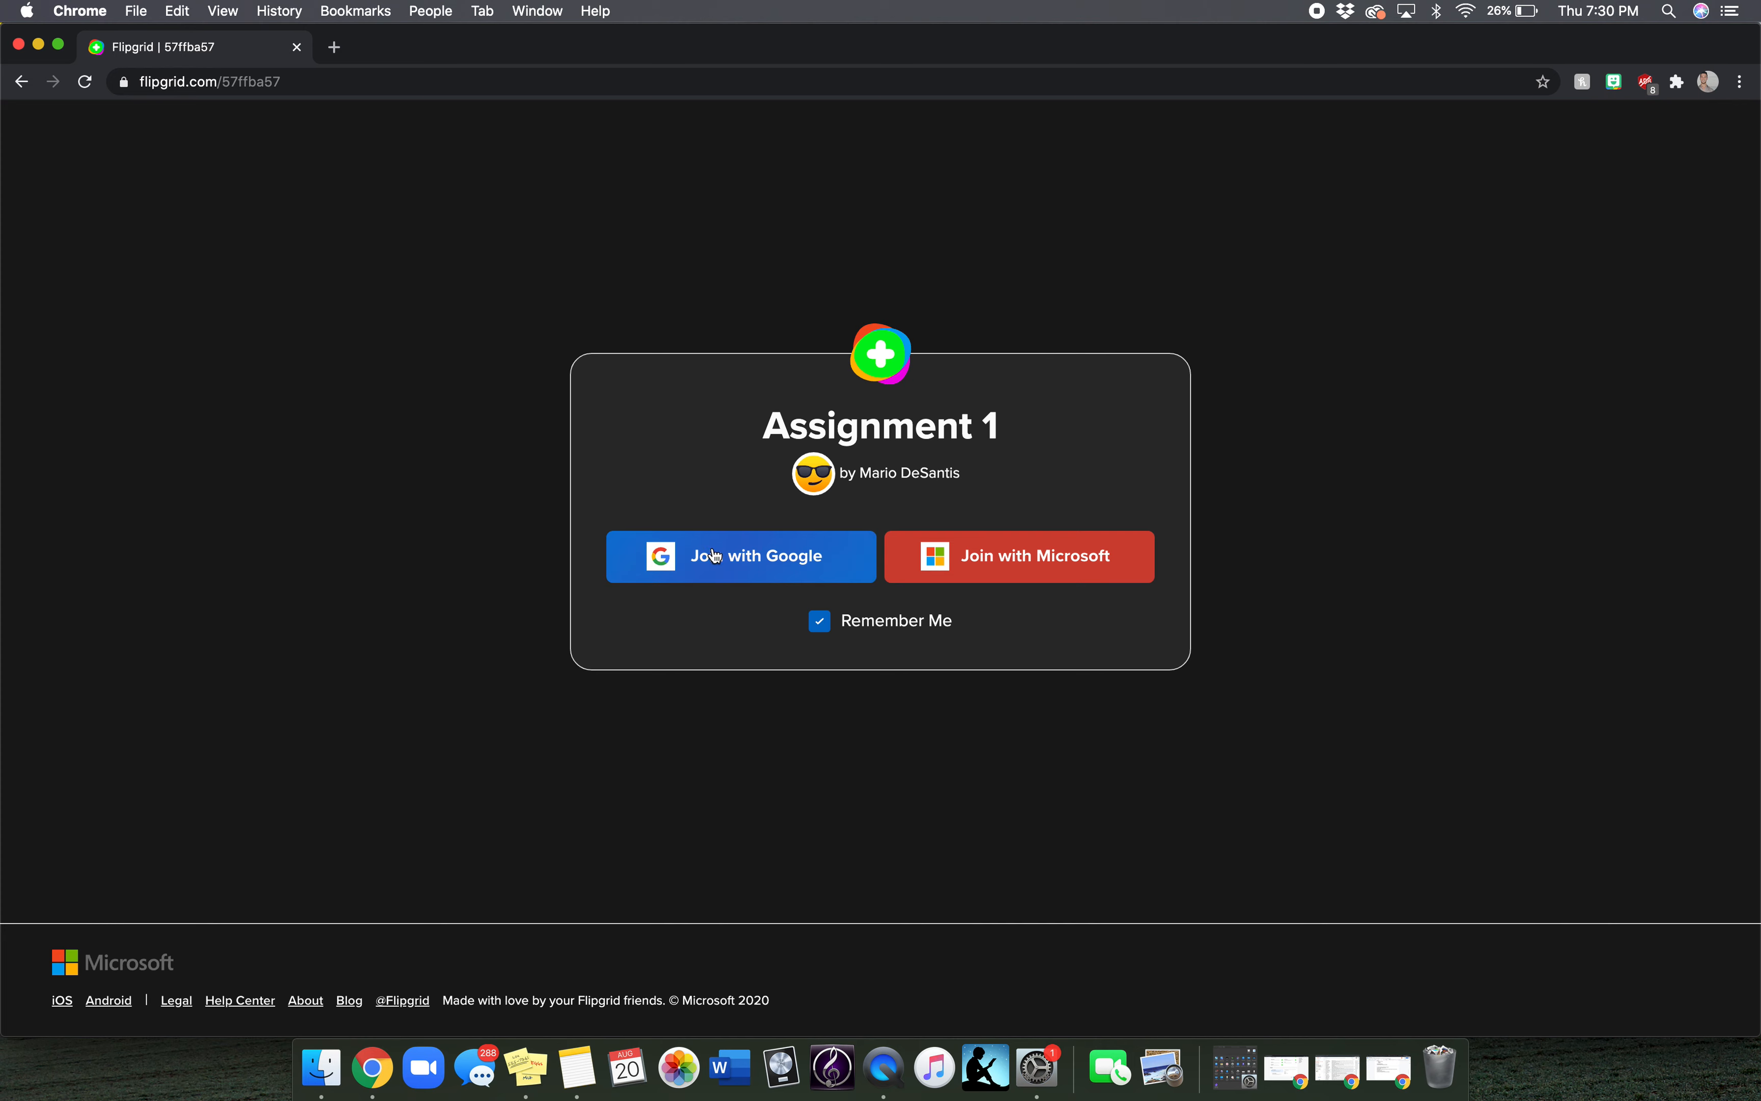
- Join with Google and choose the account in the sign-in popup
{"action": "left_click", "coordinate": [740, 557]}
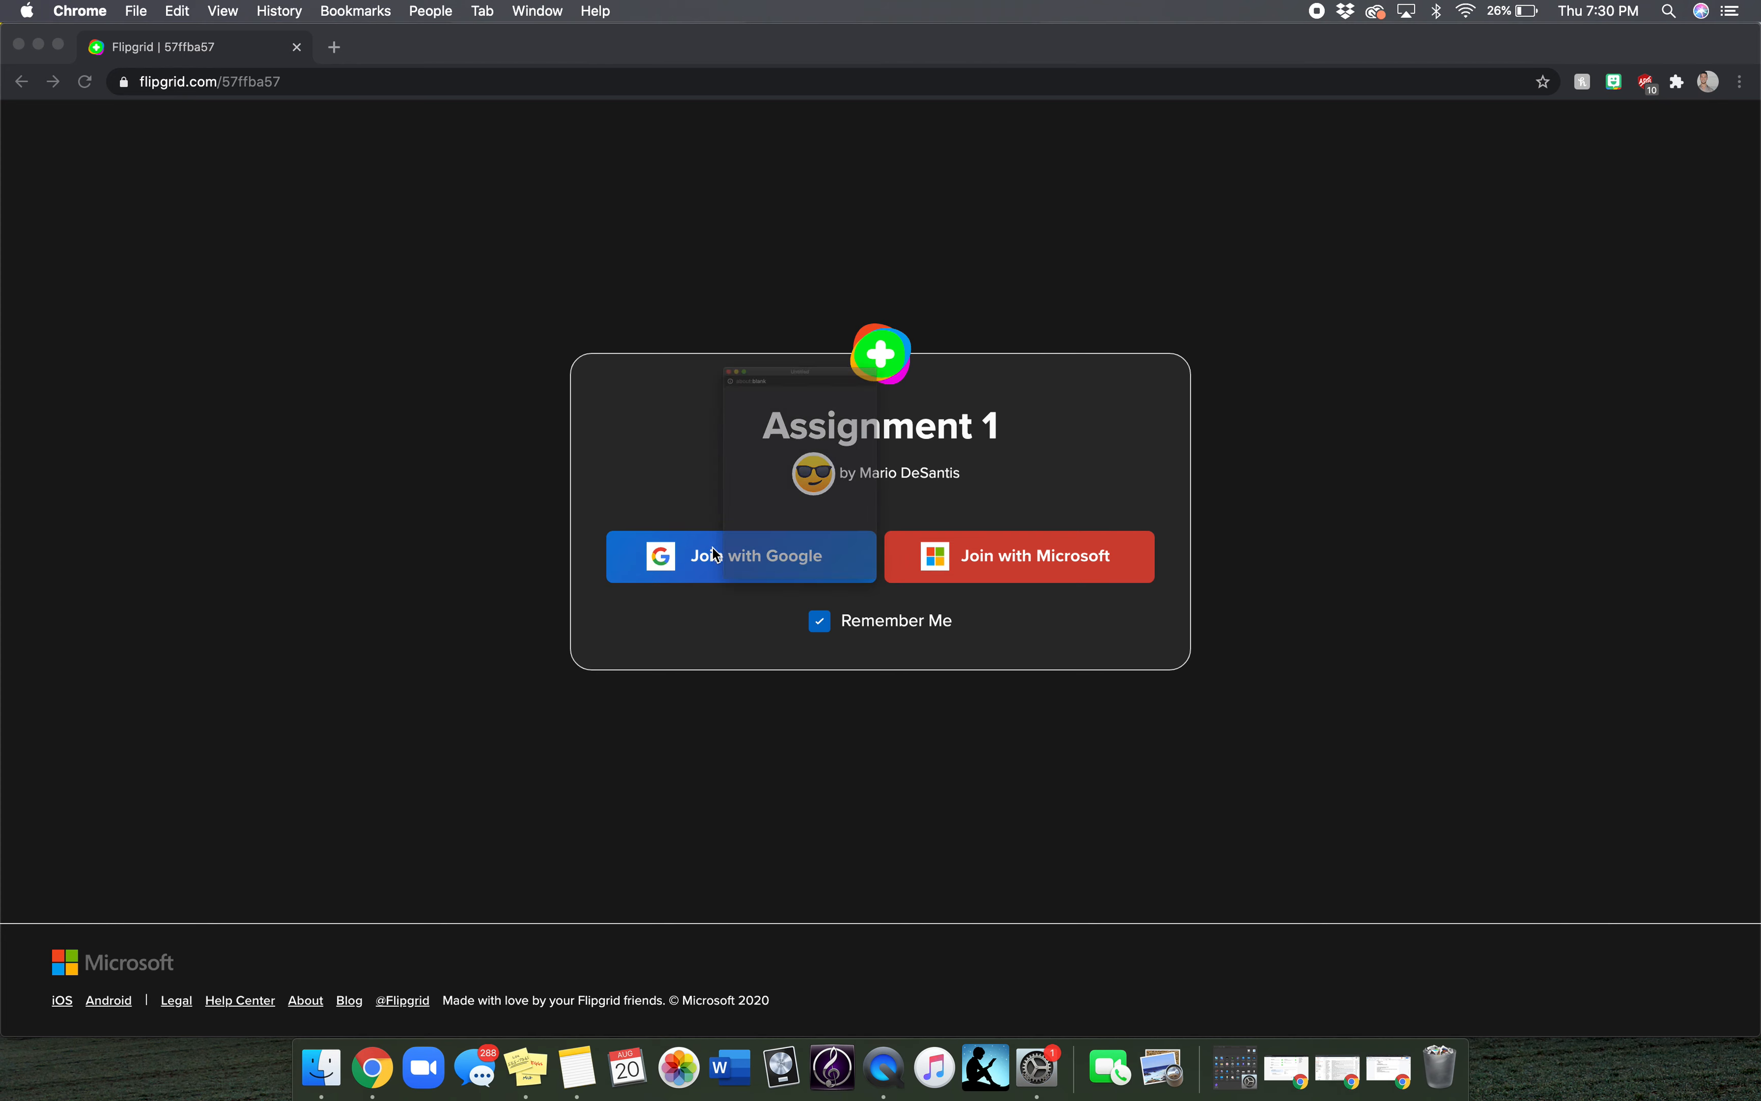
{"action": "left_click", "coordinate": [740, 556]}
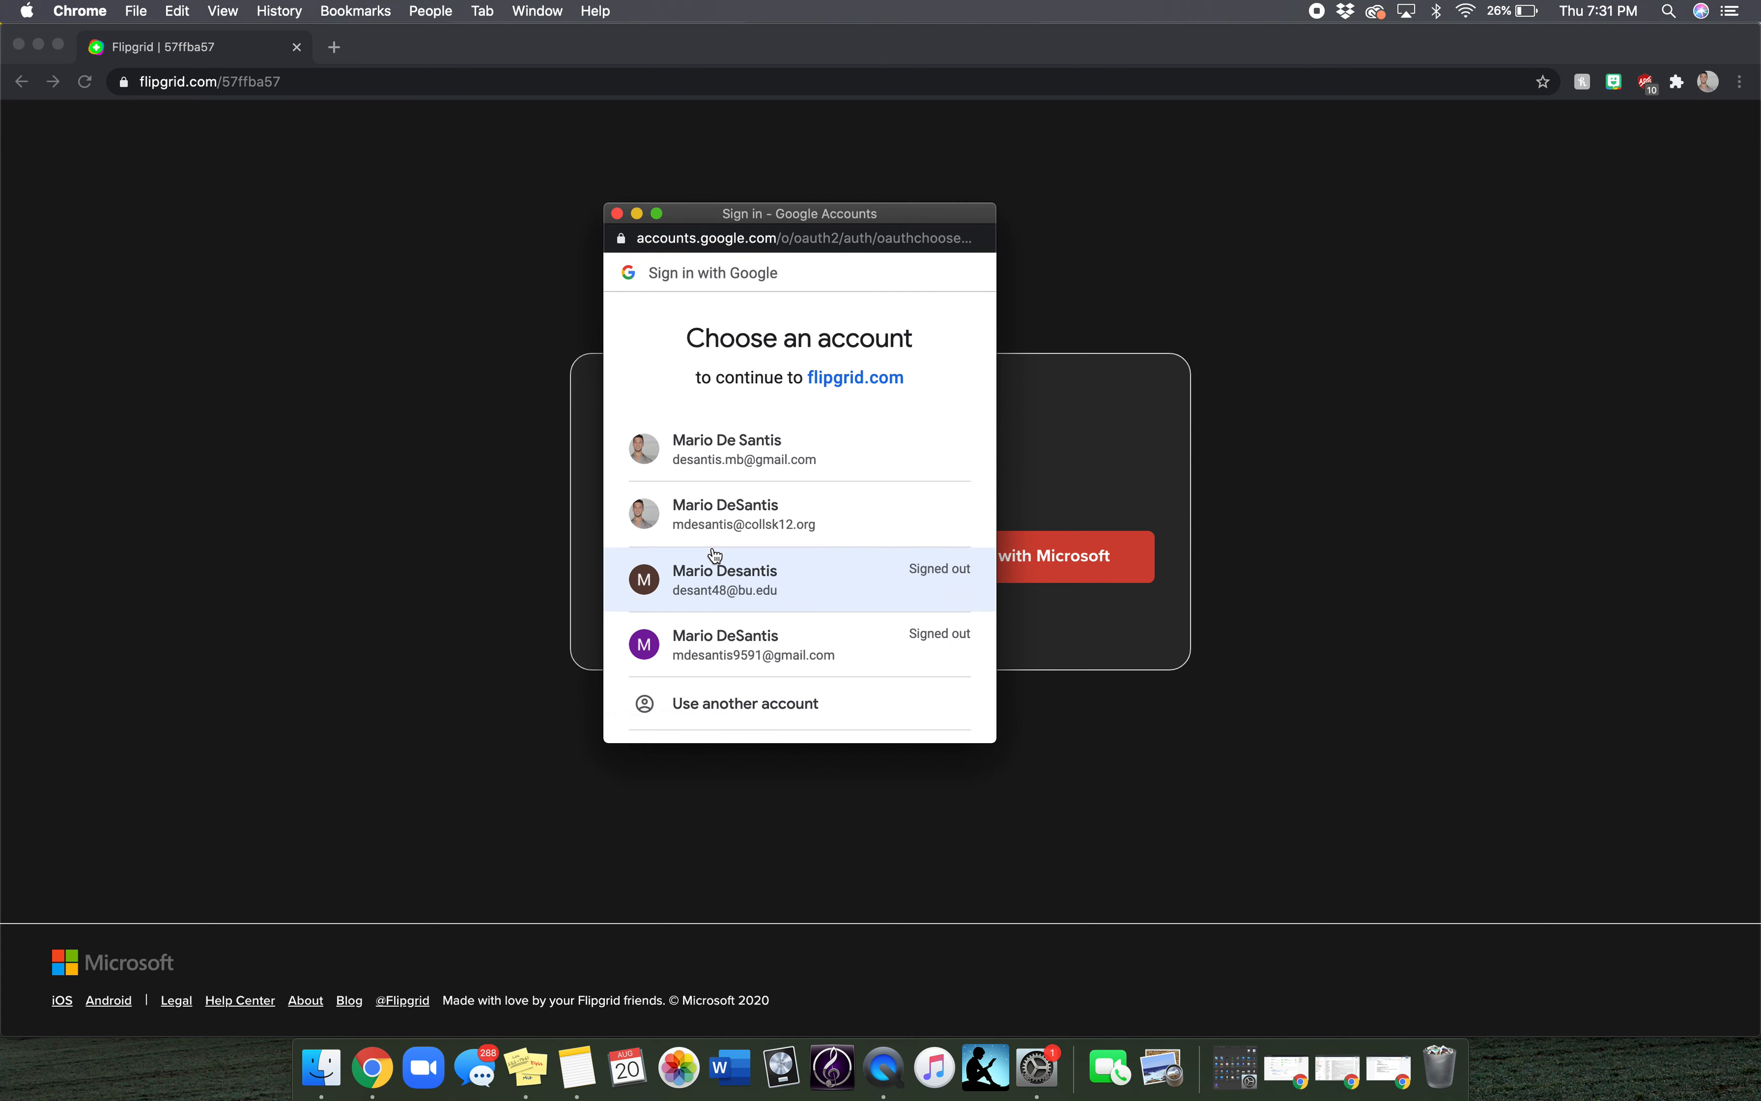
{"action": "mouse_move", "coordinate": [807, 580]}
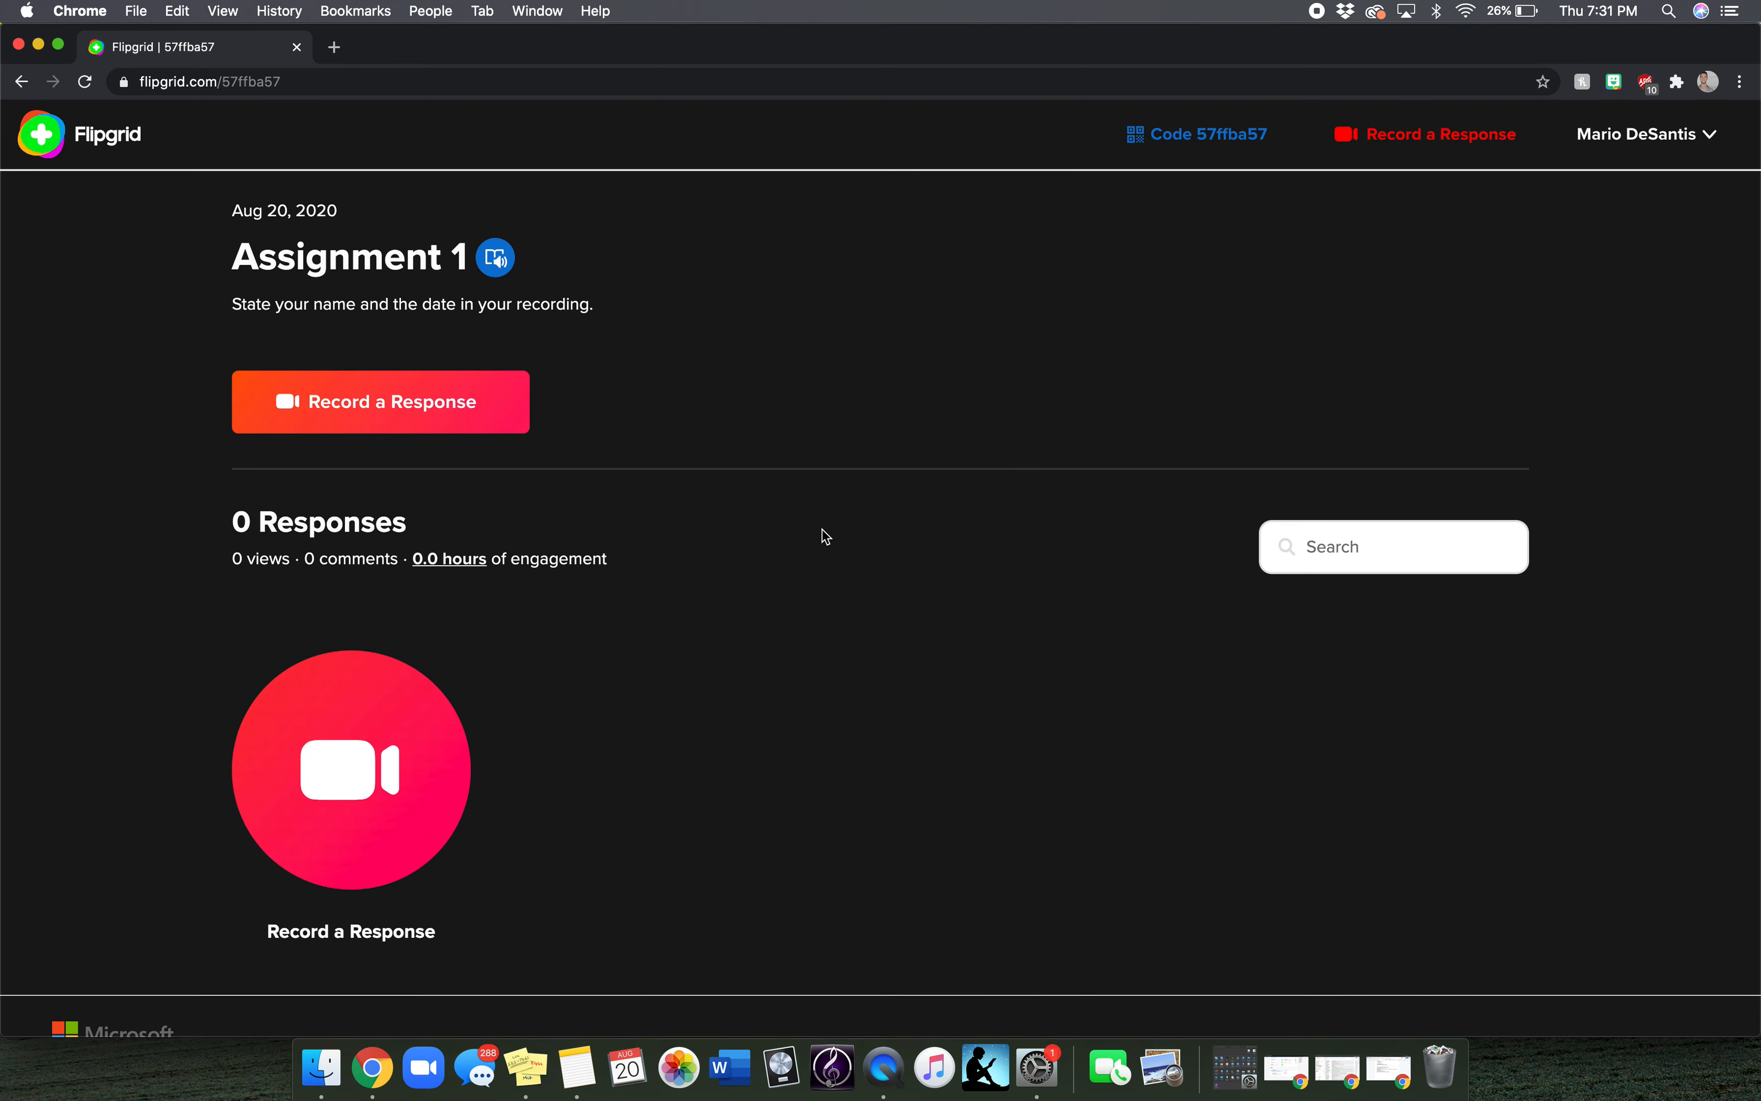
{"action": "scroll", "scroll_direction": "down", "scroll_amount": 3}
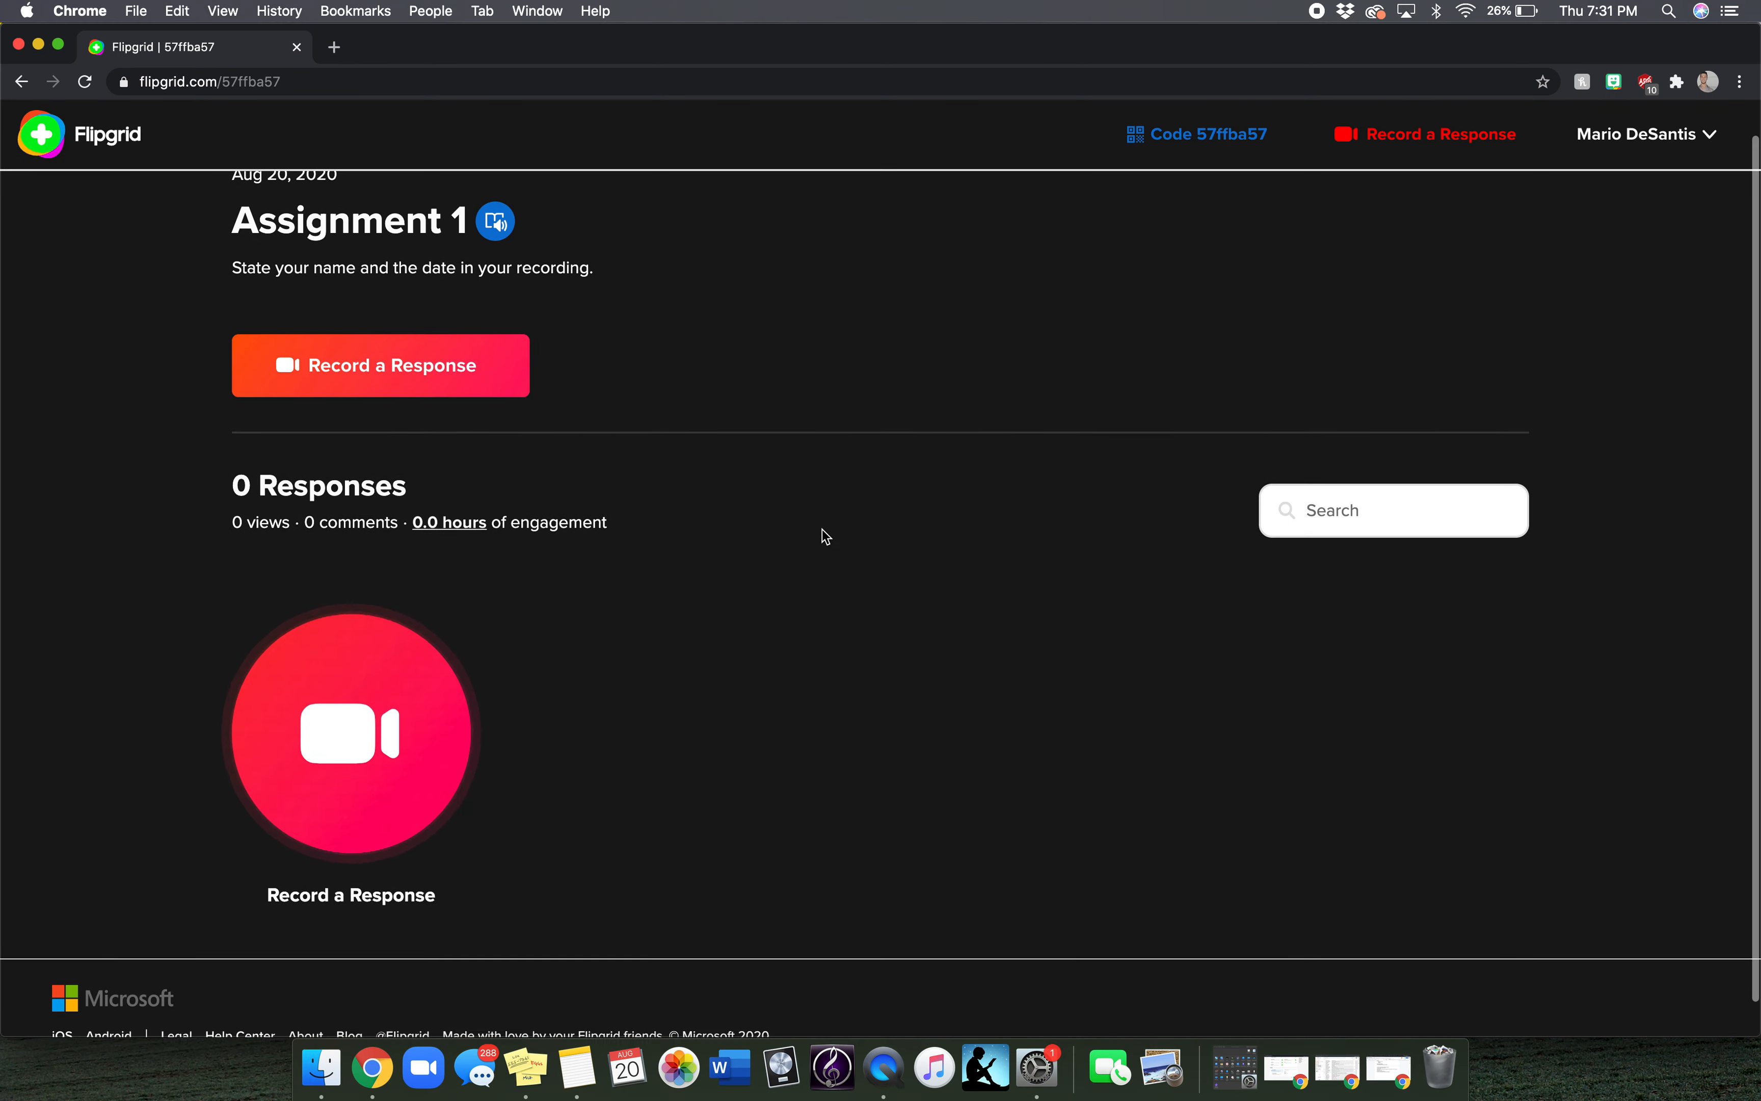
{"action": "scroll", "scroll_direction": "down", "scroll_amount": 3}
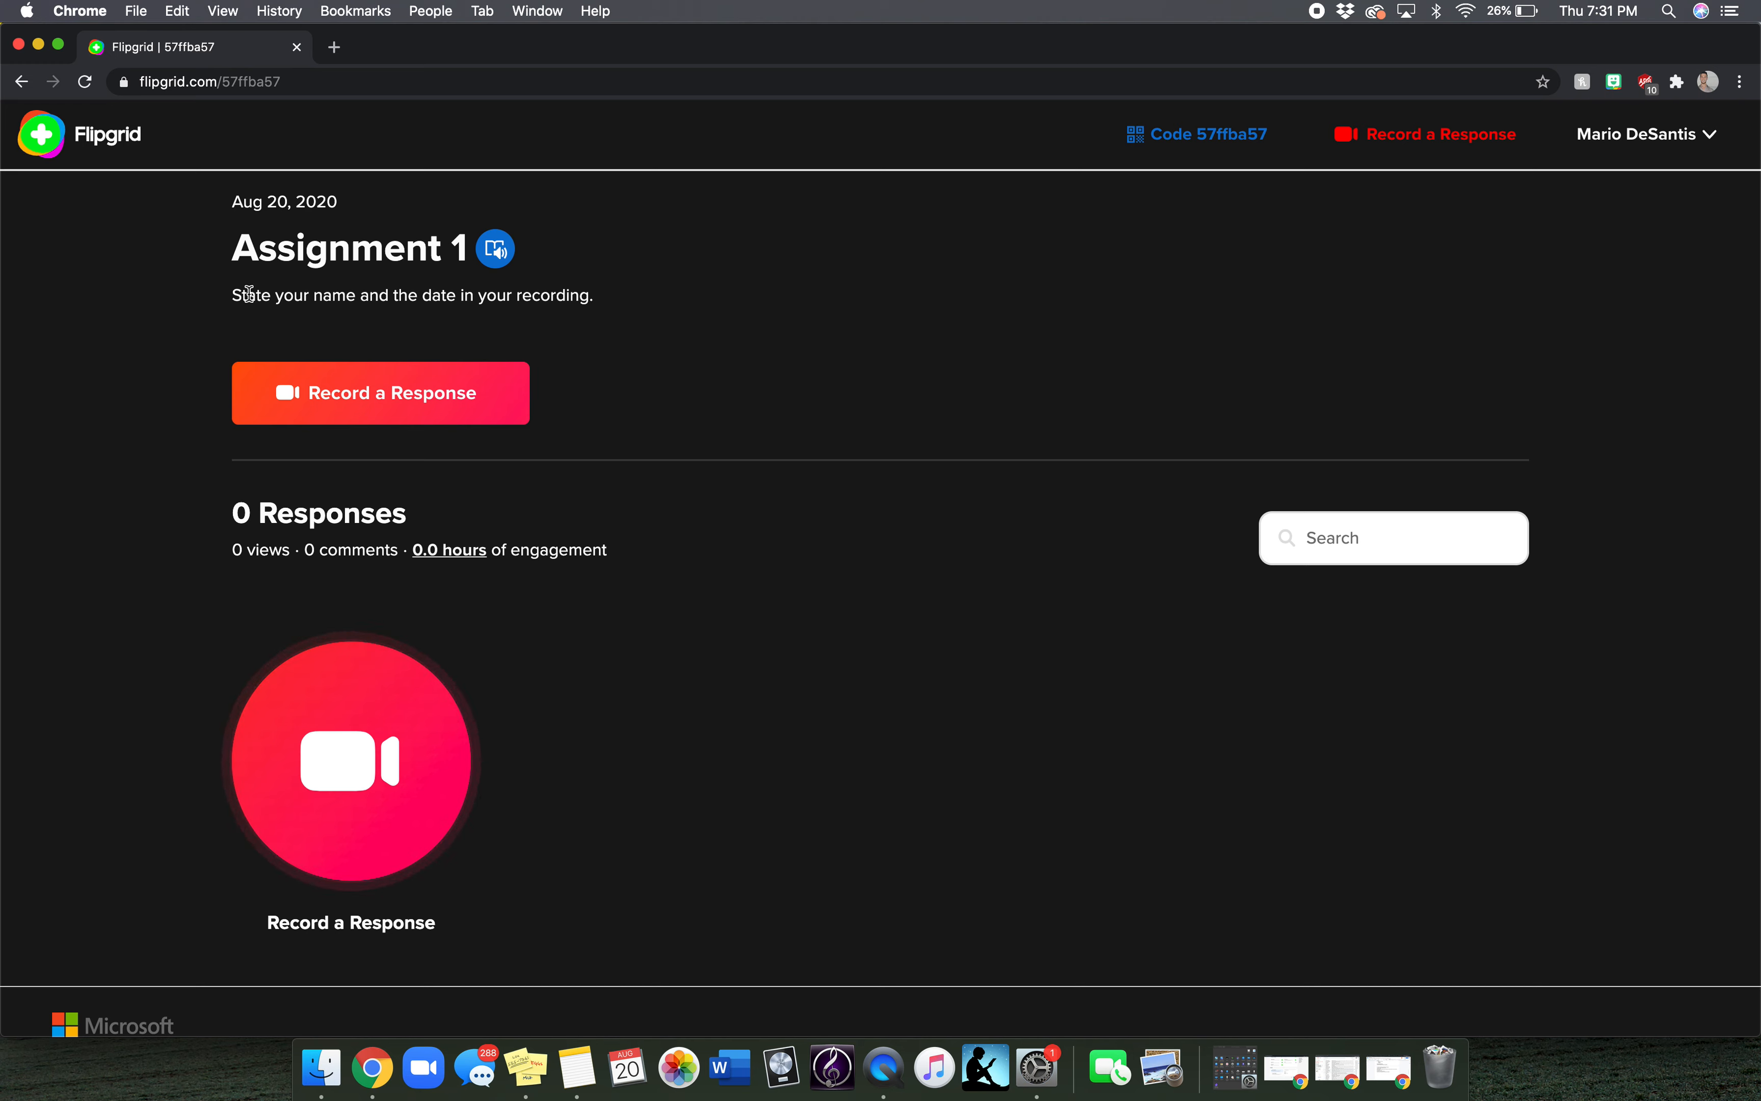
{"action": "left_click_drag", "start_coordinate": [236, 296], "coordinate": [387, 296]}
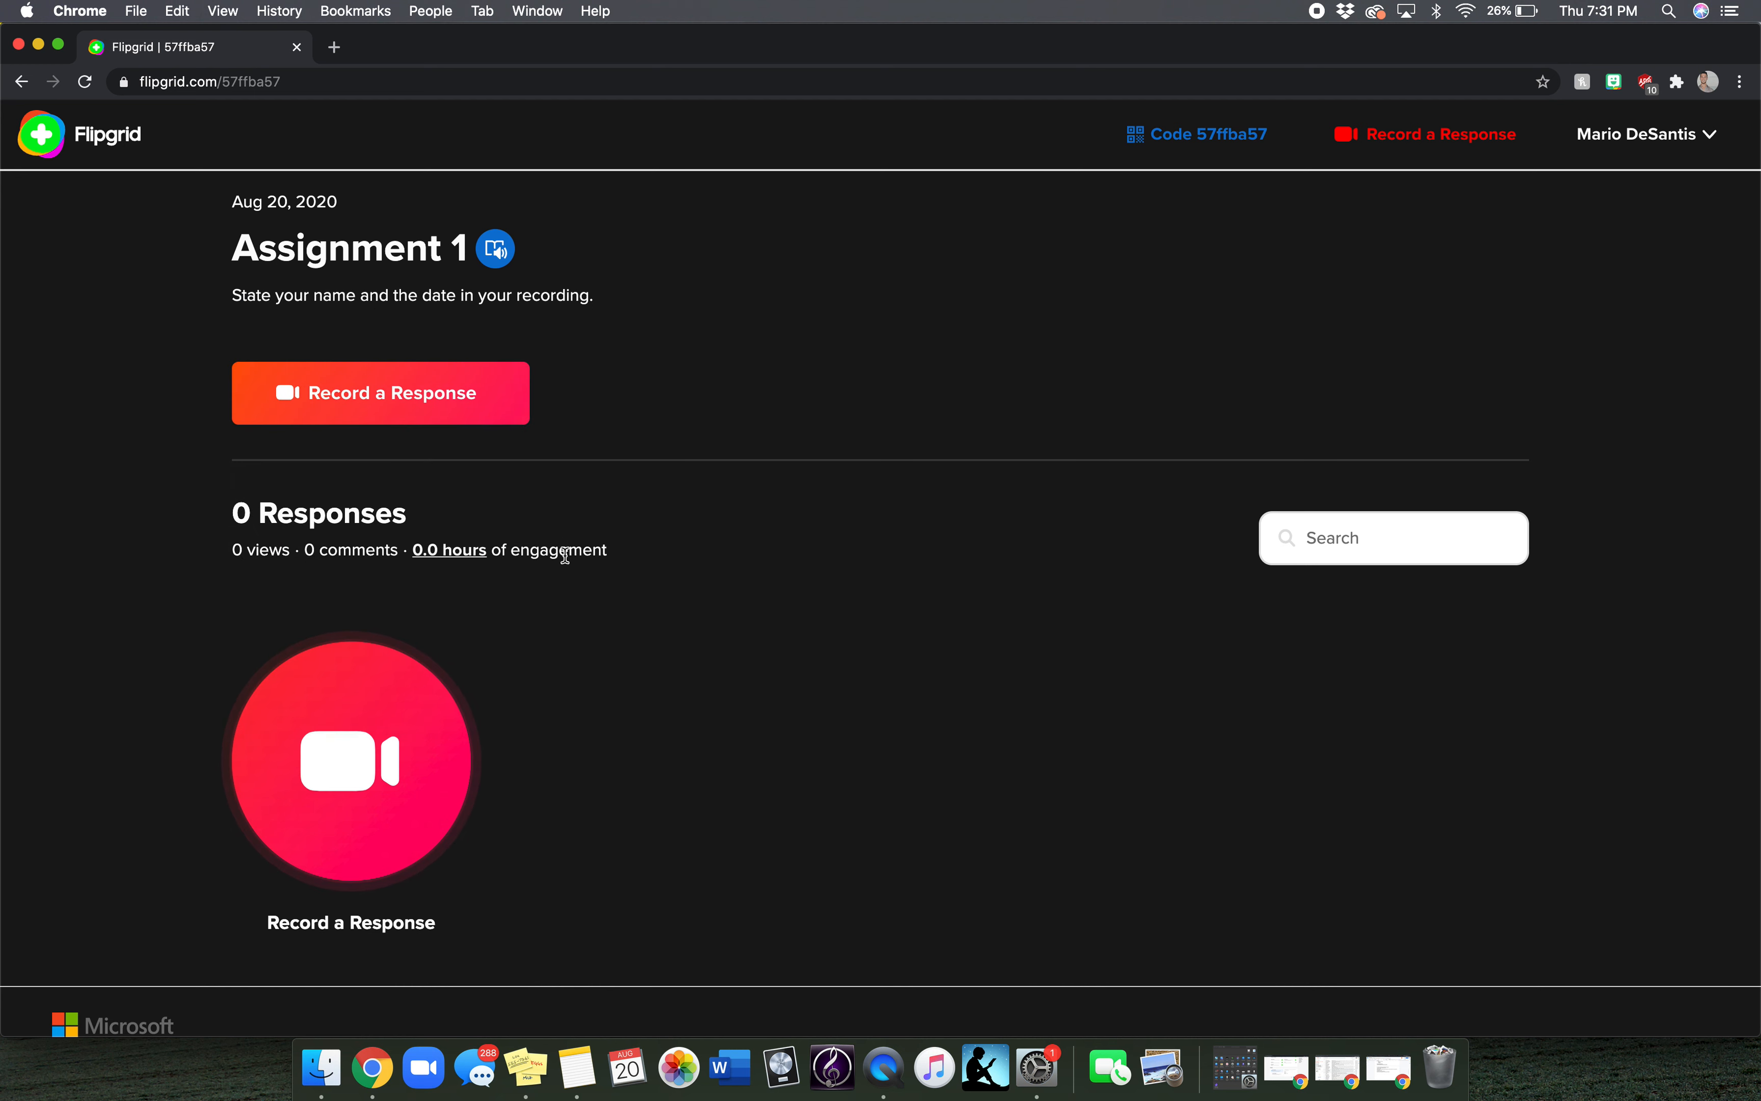
{"action": "mouse_move", "coordinate": [628, 662]}
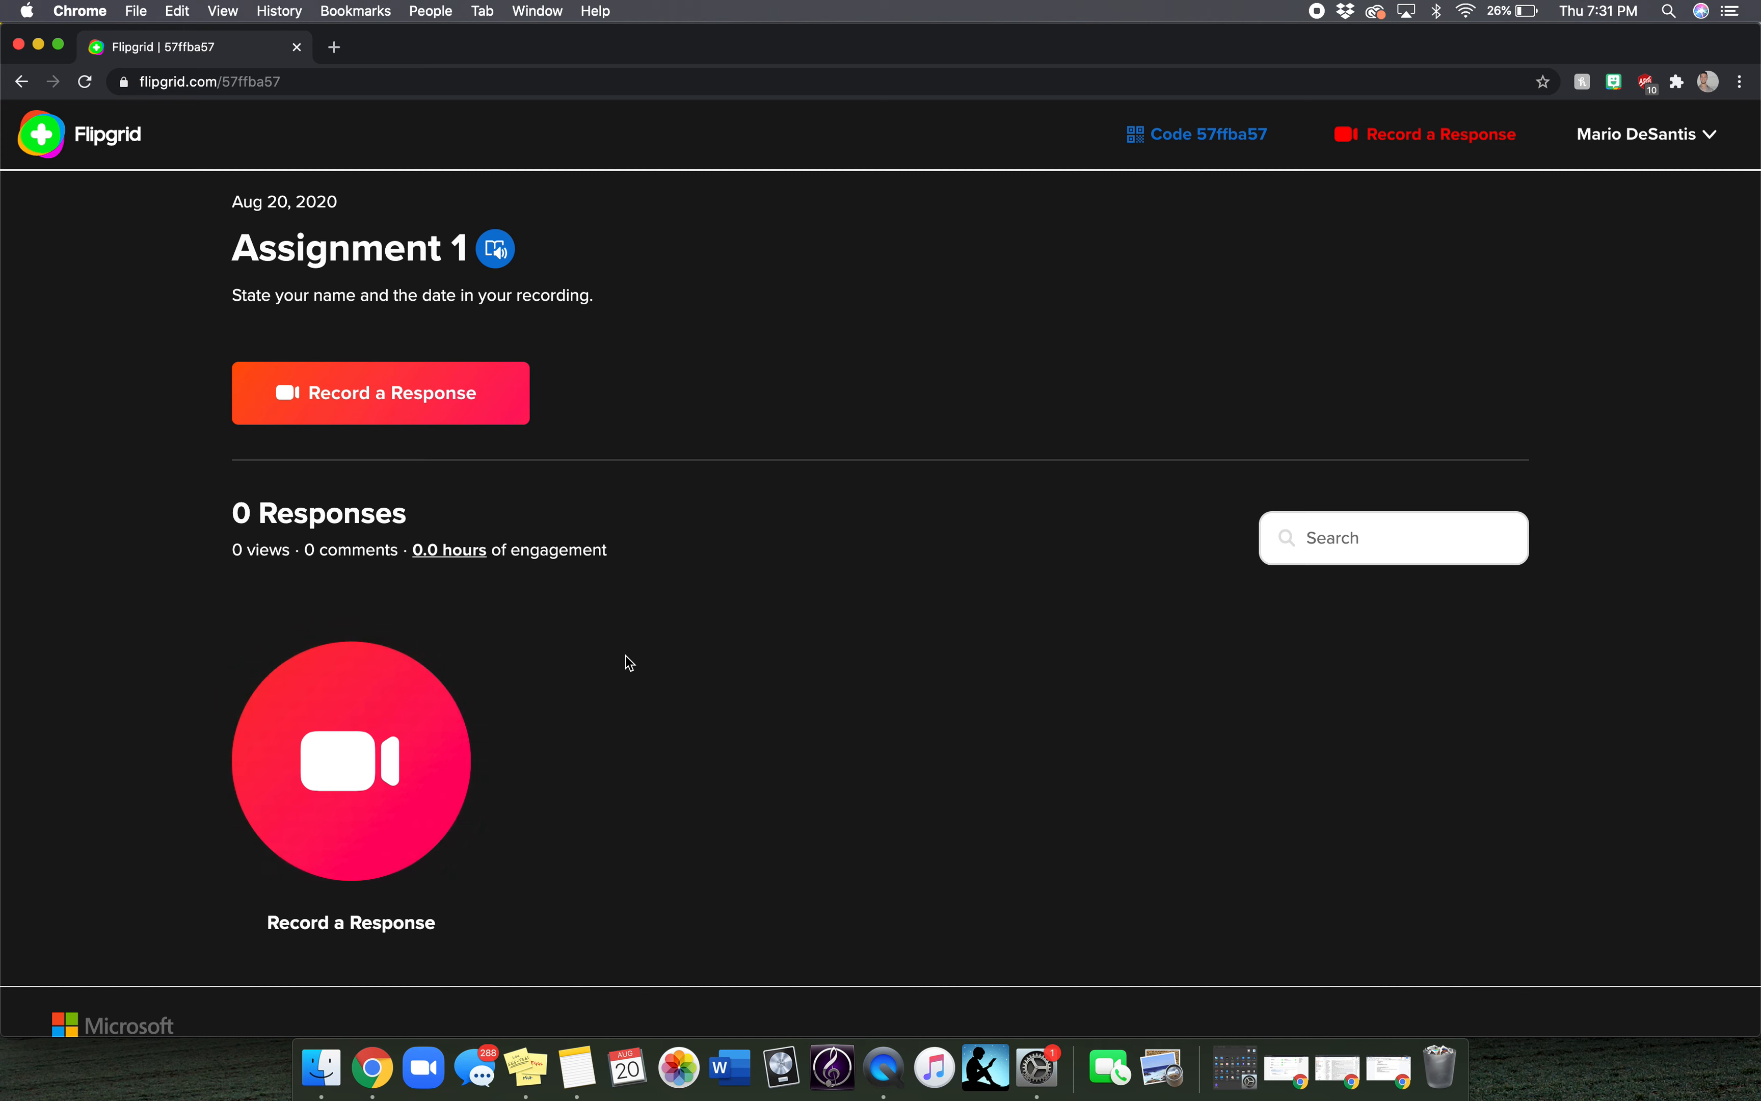